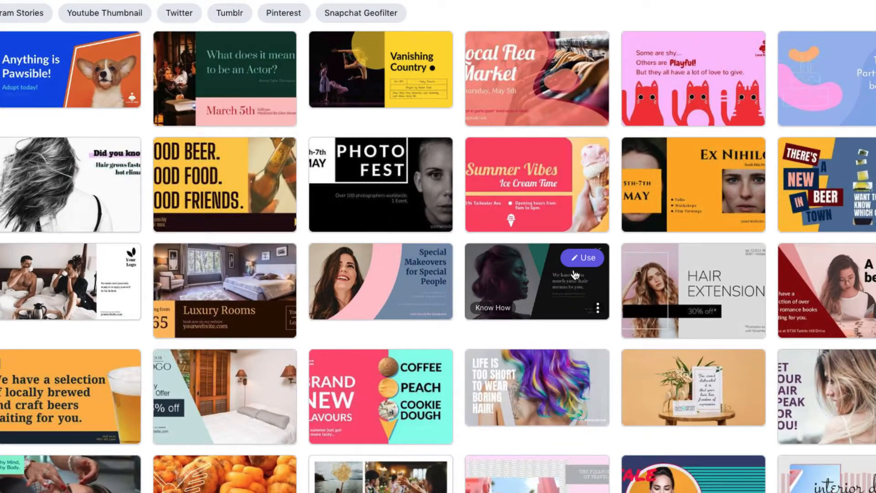
Start a new design from the dark portrait template showing the 50% OFF text
{"action": "left_click", "coordinate": [582, 257]}
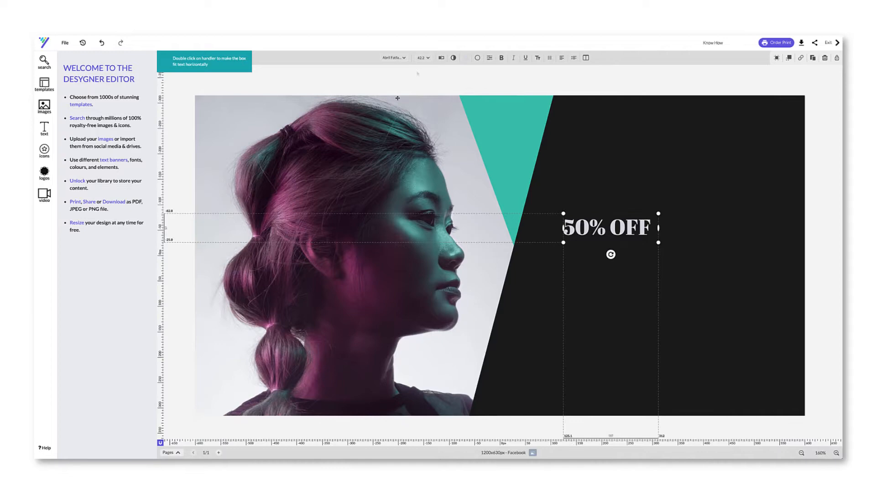
Restyle the 50% OFF heading in a bold font and add 'All clothes this weekend only!' below
{"action": "left_click", "coordinate": [393, 57]}
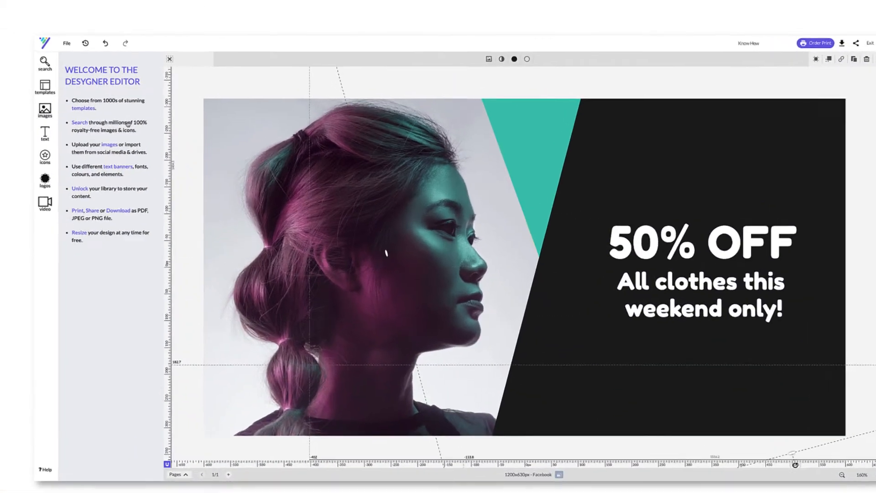
{"action": "left_click", "coordinate": [44, 132]}
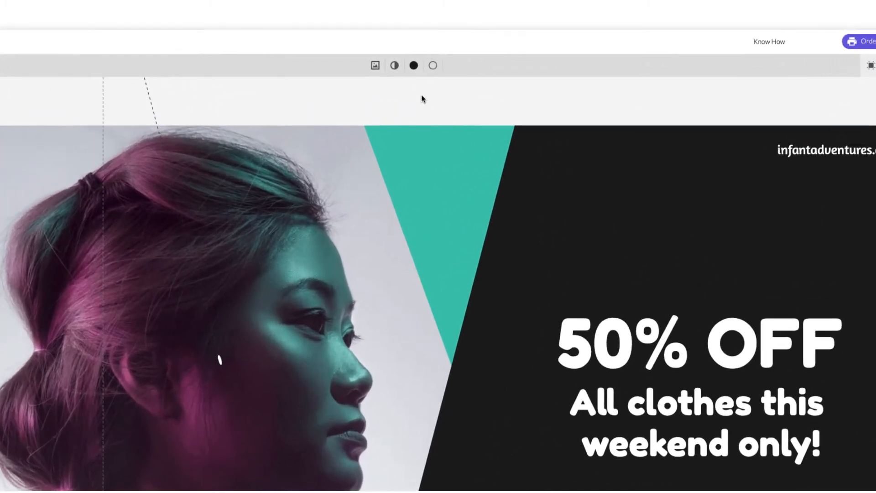
Recolour the dark panel behind the banner text to purple
{"action": "left_click", "coordinate": [424, 65]}
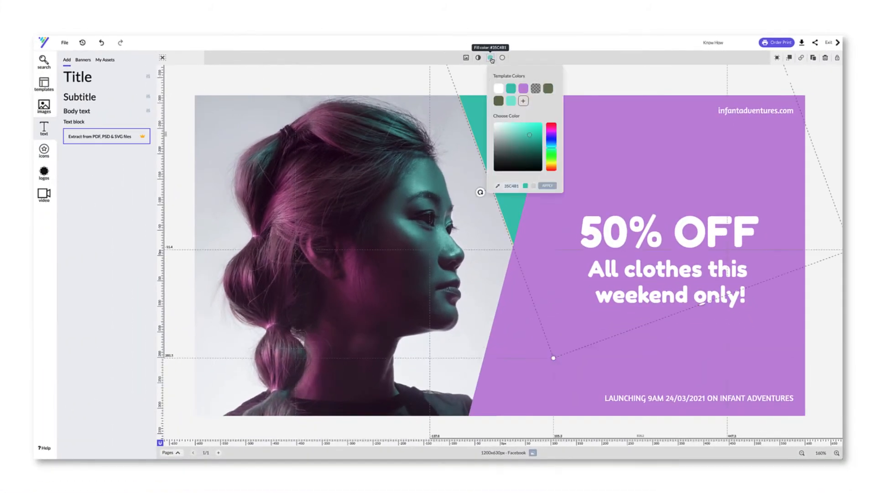
{"action": "left_click", "coordinate": [184, 83]}
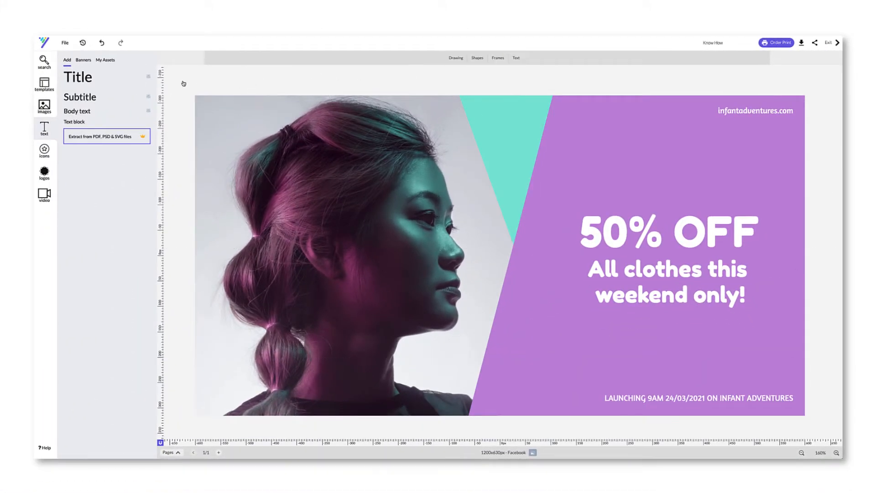
Search stock images for 'kid' and swap the portrait for the girl-in-hat photo, confirming its position
{"action": "left_click", "coordinate": [43, 106]}
{"action": "type", "text": "kid"}
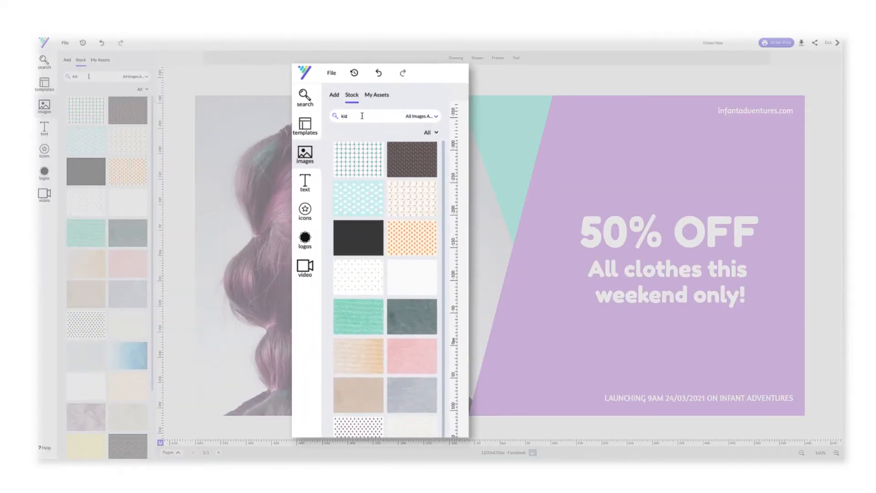
{"action": "key", "text": "Return"}
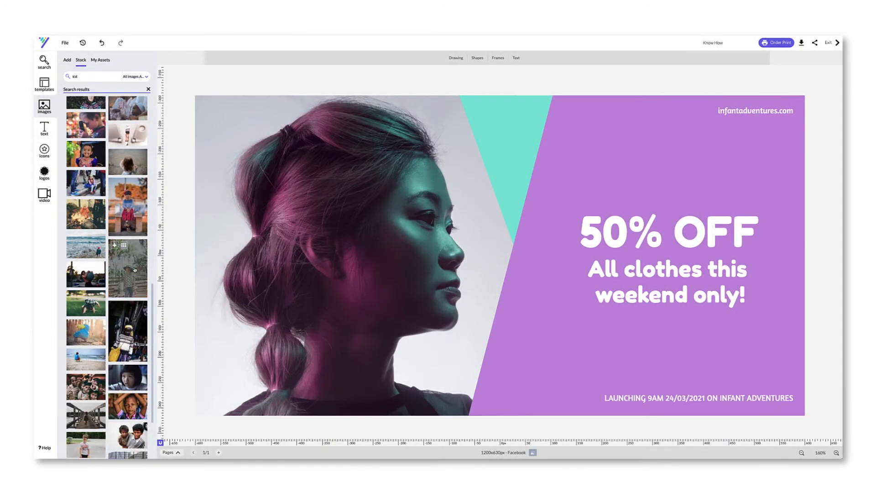
{"action": "left_click", "coordinate": [128, 267]}
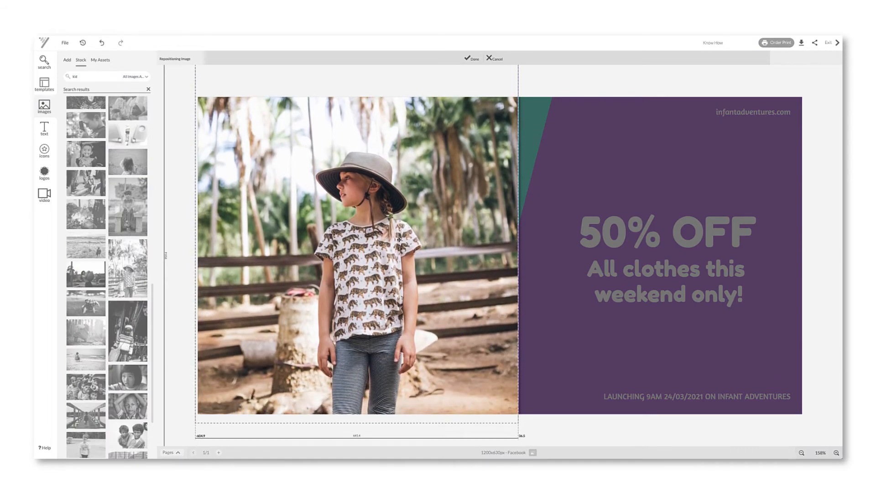
{"action": "left_click", "coordinate": [472, 58]}
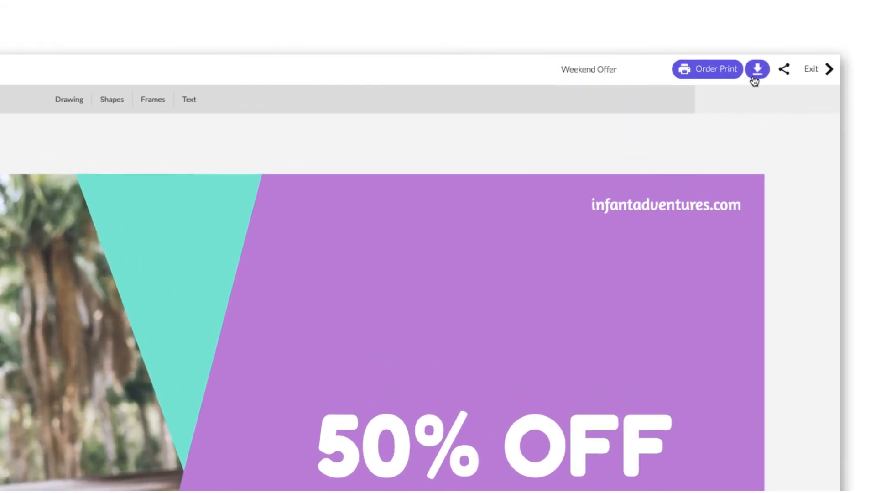
Bring up the download options for the Weekend Offer banner as a high-quality JPEG
{"action": "left_click", "coordinate": [756, 69]}
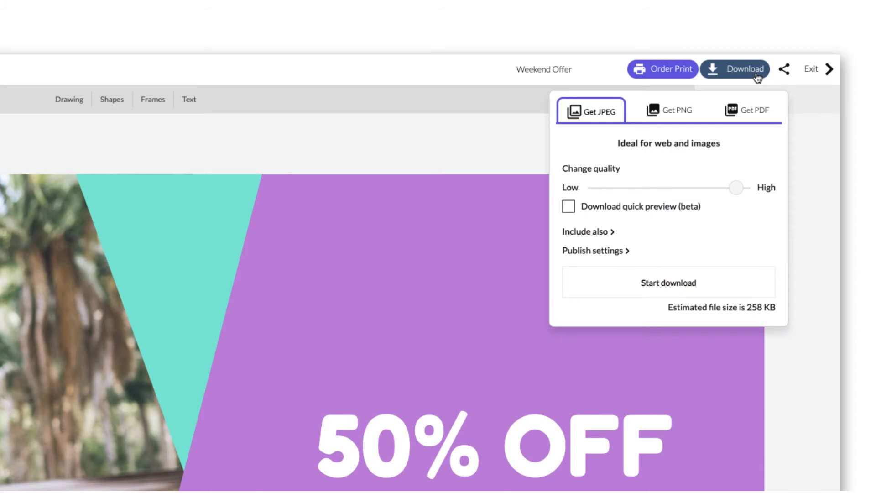
{"action": "mouse_move", "coordinate": [646, 285]}
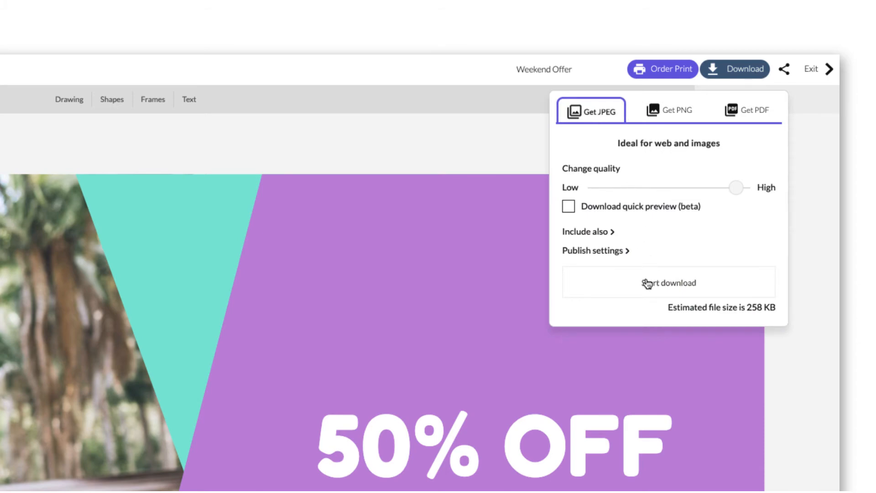